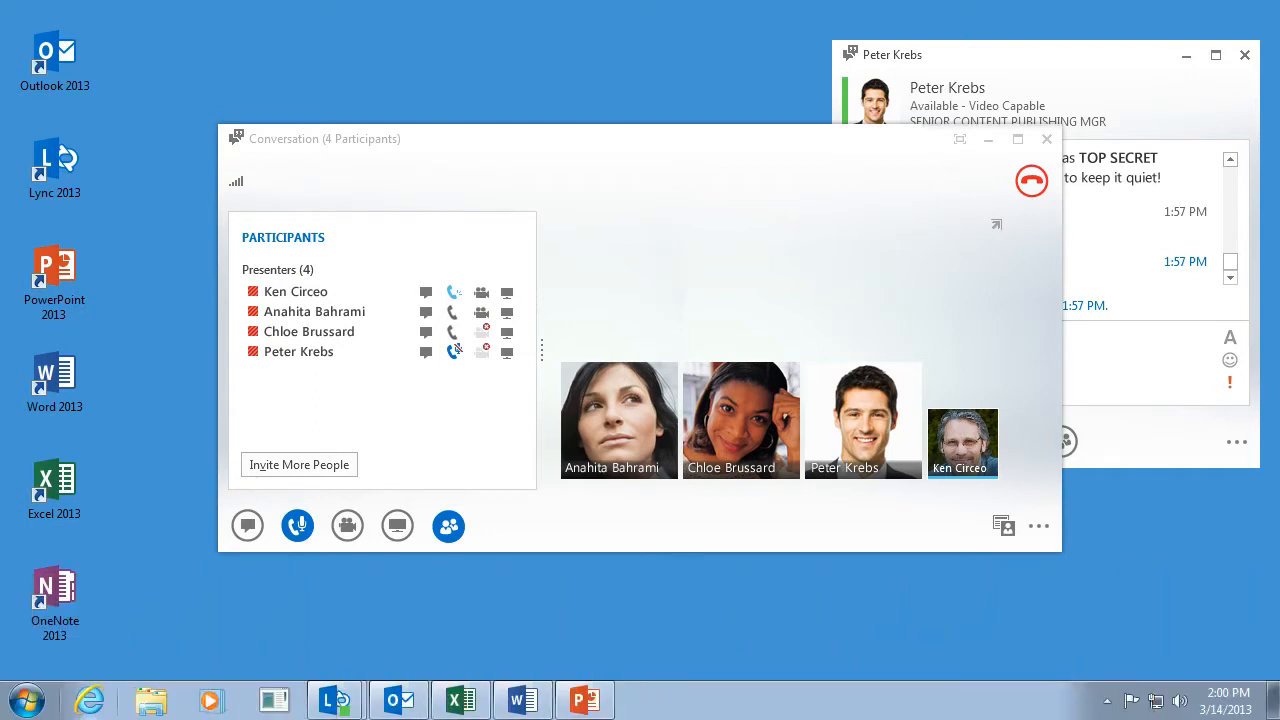
pyautogui.moveTo(516, 610)
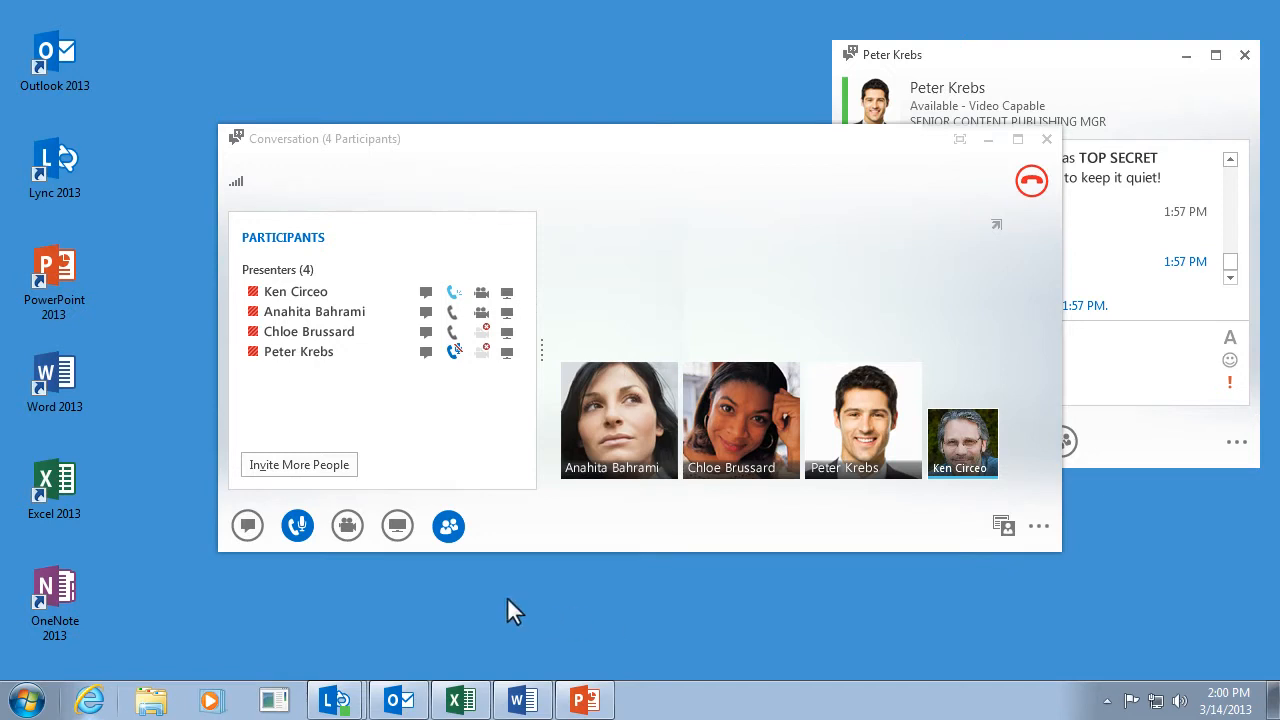
# Step: Present the Excel workbook Training_Schedule as a shared program to the meeting
pyautogui.click(396, 526)
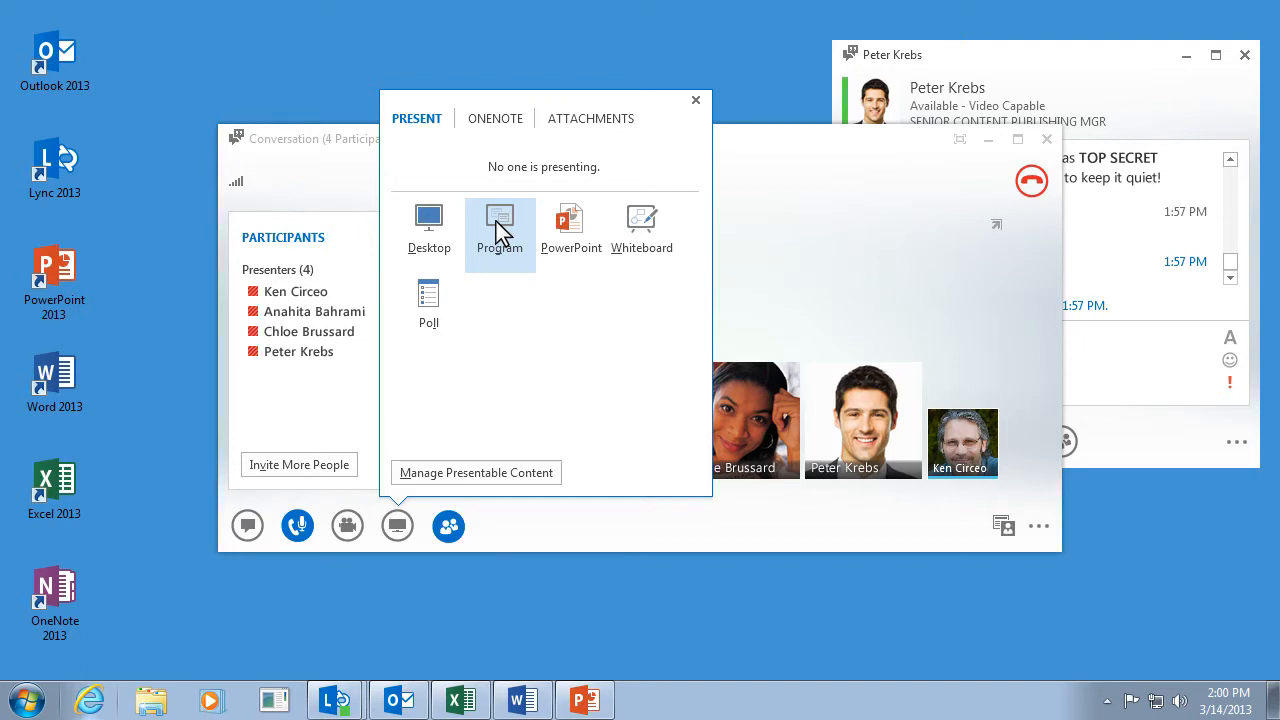
pyautogui.click(500, 220)
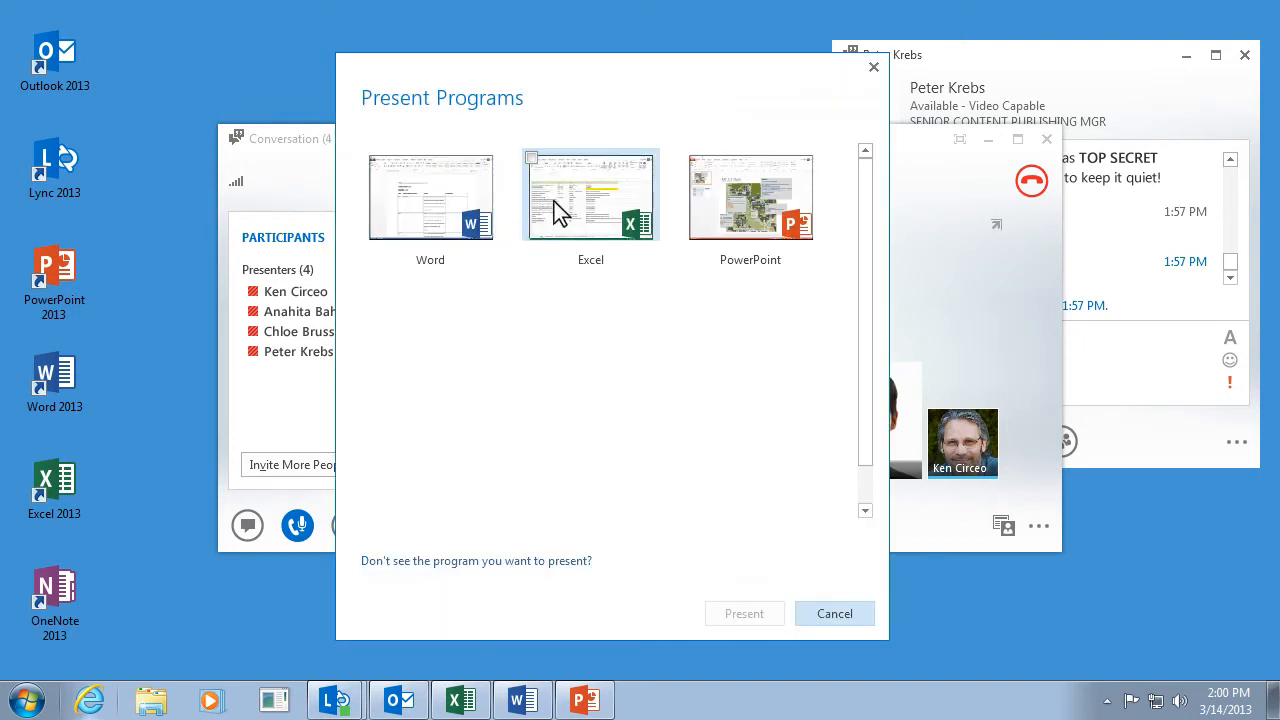
pyautogui.click(590, 196)
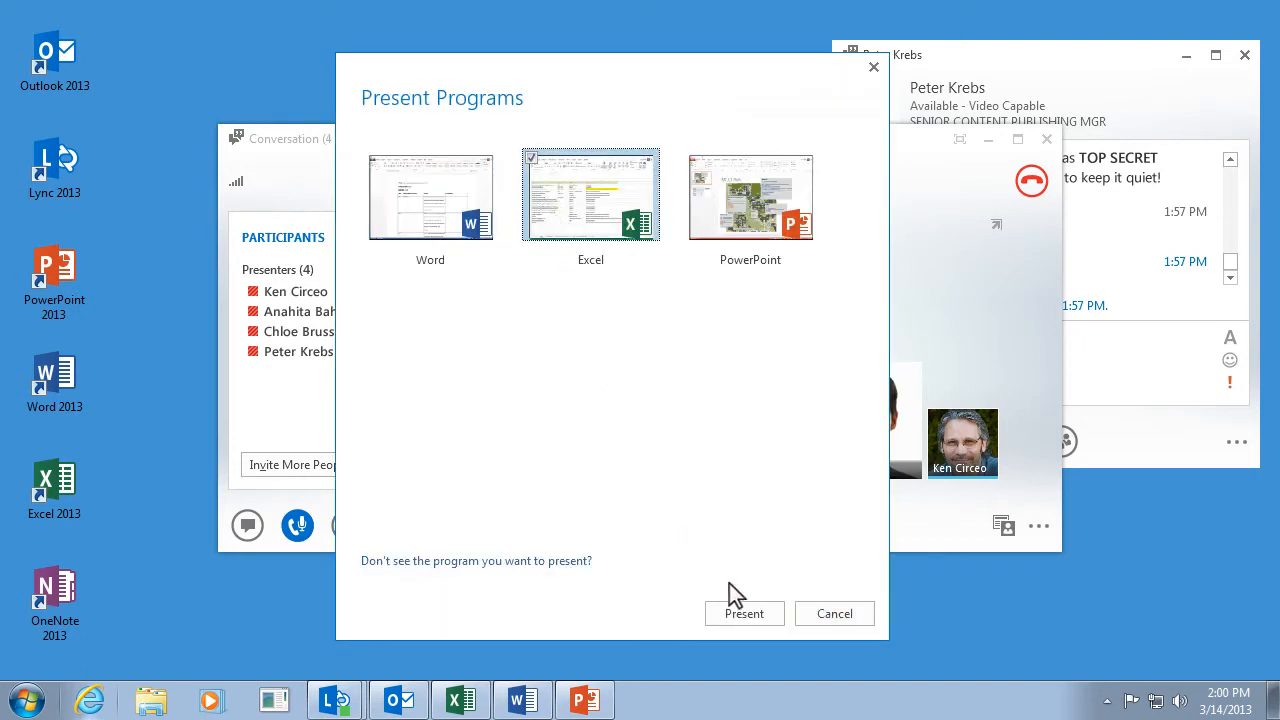
pyautogui.click(744, 612)
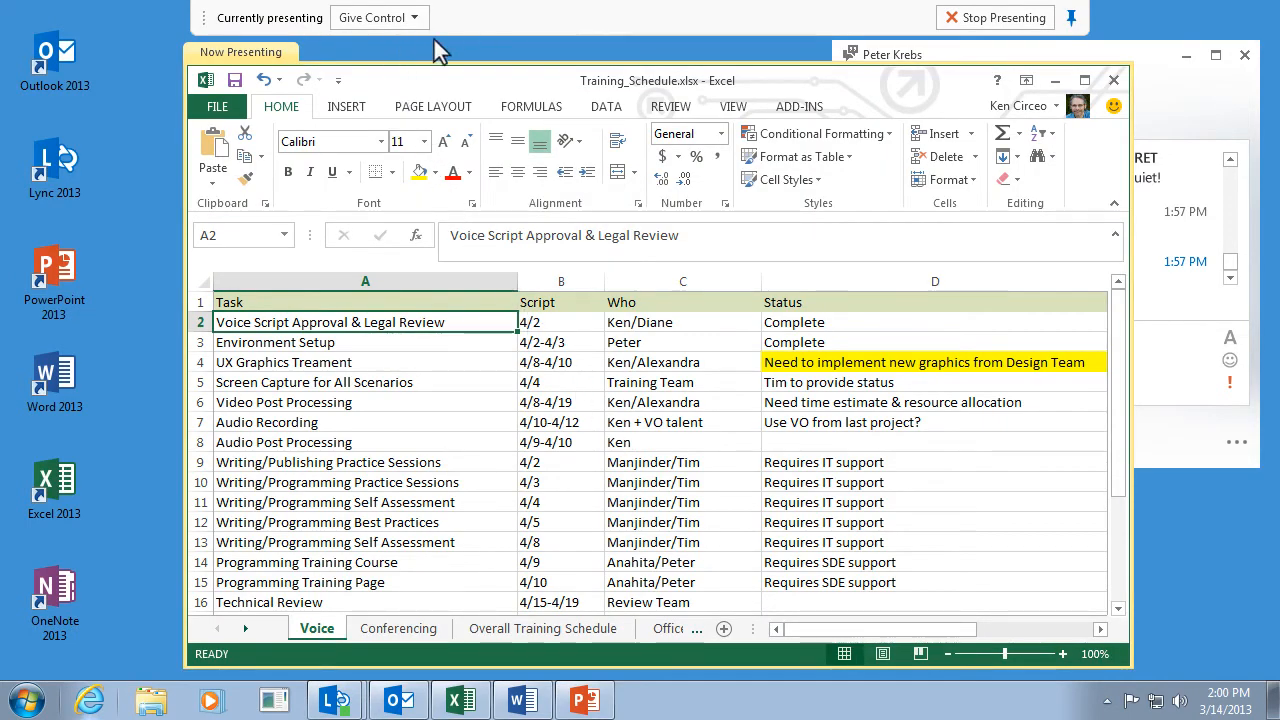
pyautogui.moveTo(296, 70)
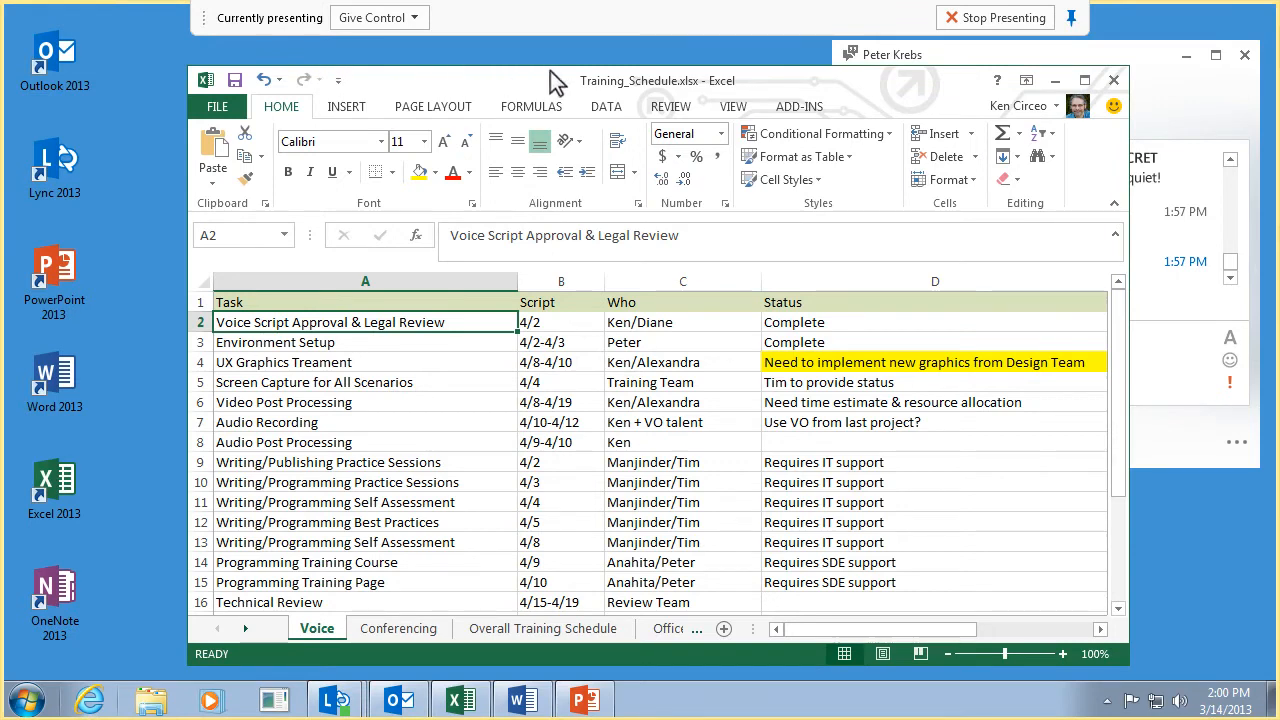
pyautogui.moveTo(1168, 108)
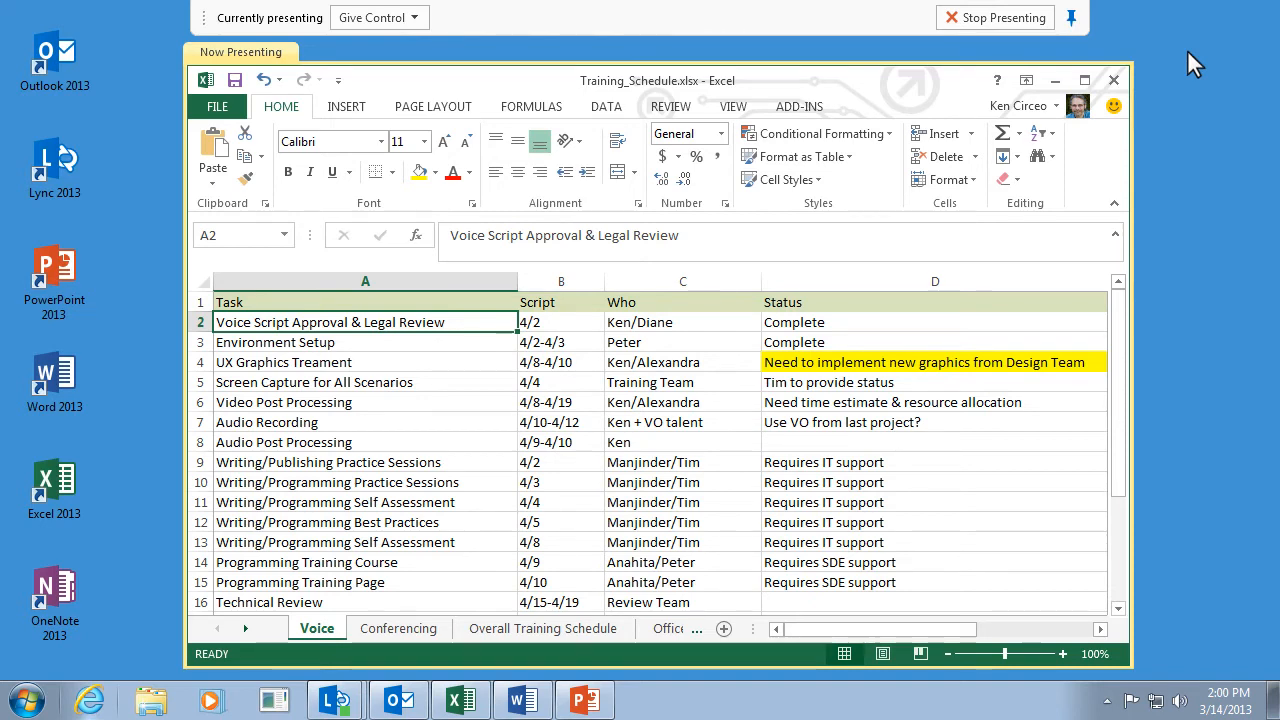
pyautogui.moveTo(600, 78)
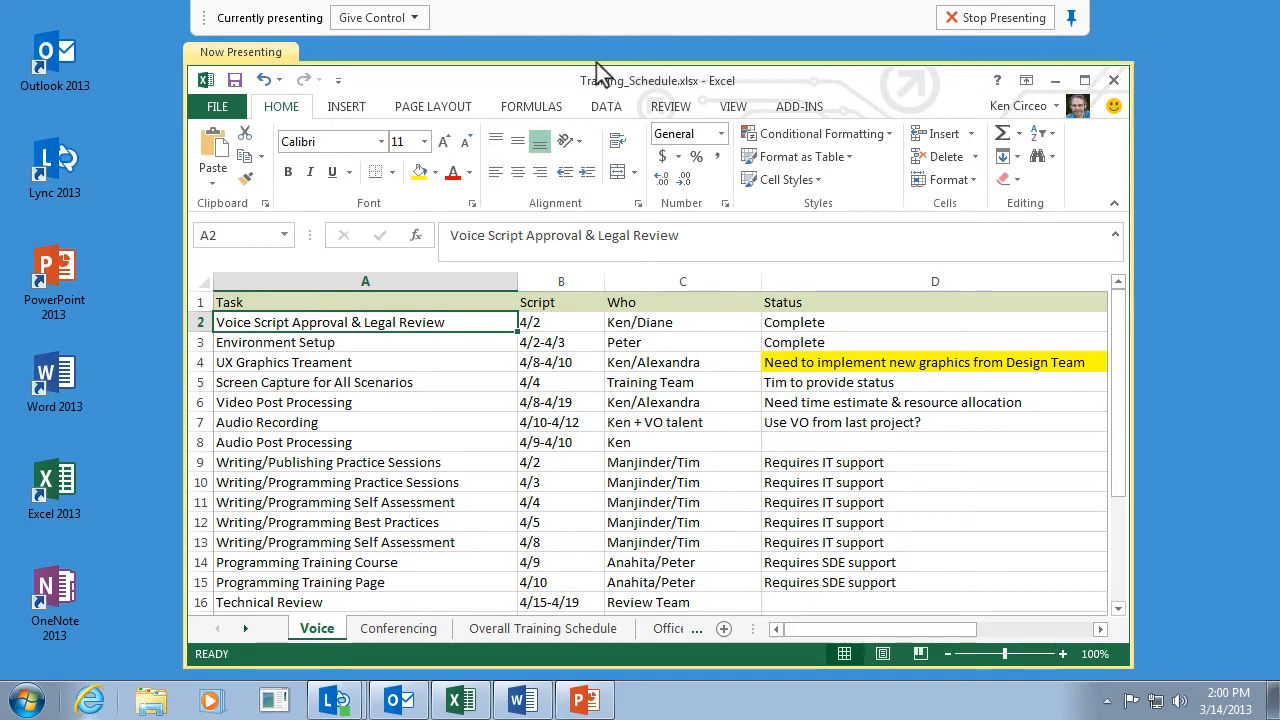
# Step: Give control of the shared workbook to the first listed presenter via Give Control
pyautogui.click(376, 16)
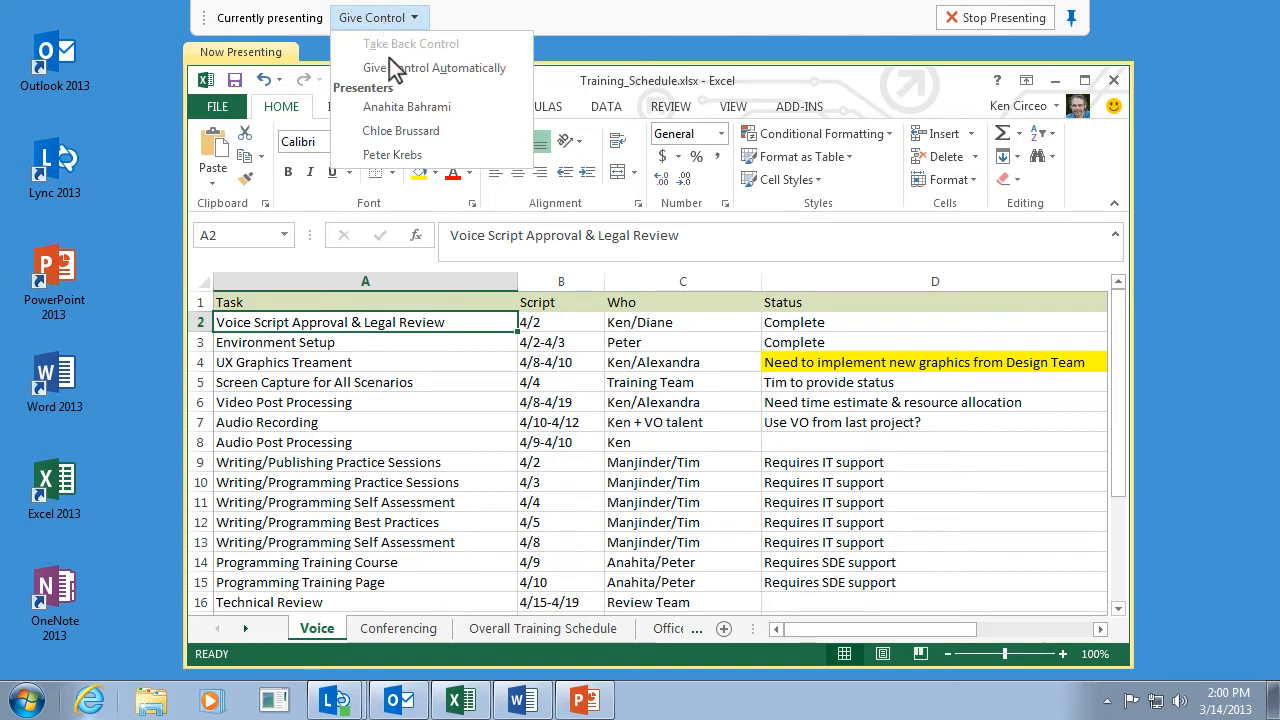
pyautogui.click(408, 106)
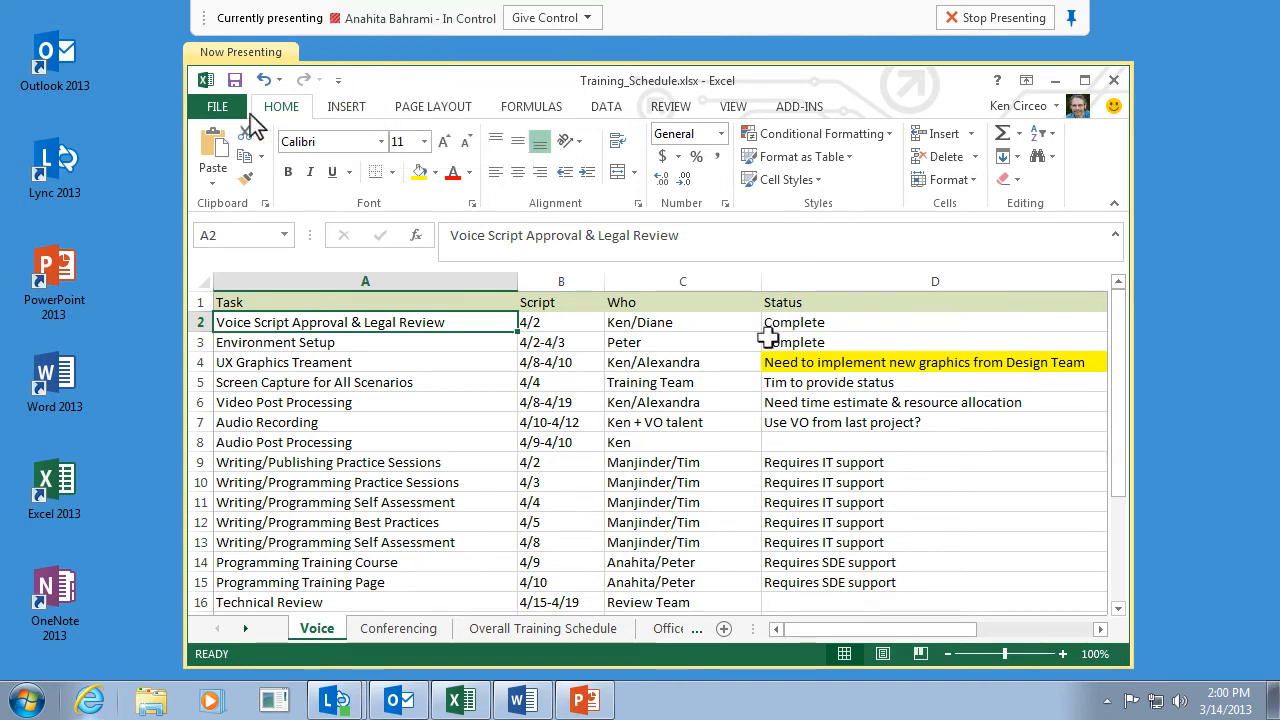
pyautogui.click(560, 562)
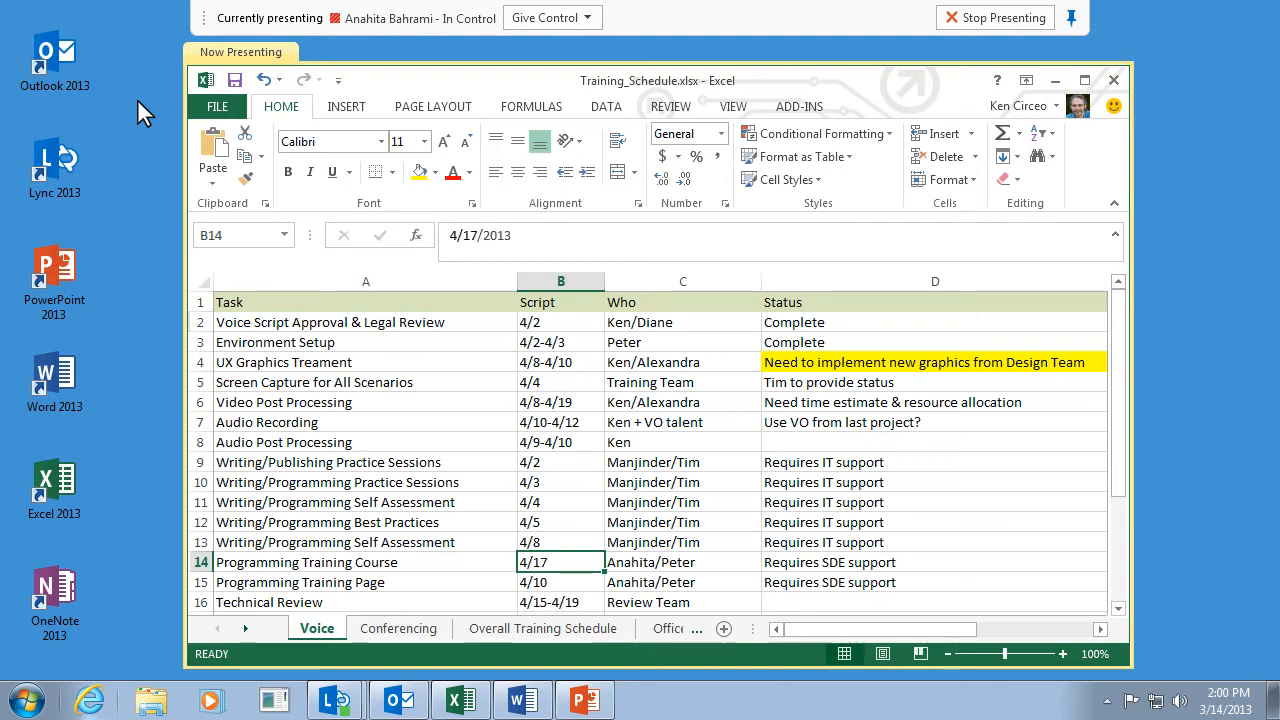
pyautogui.moveTo(552, 16)
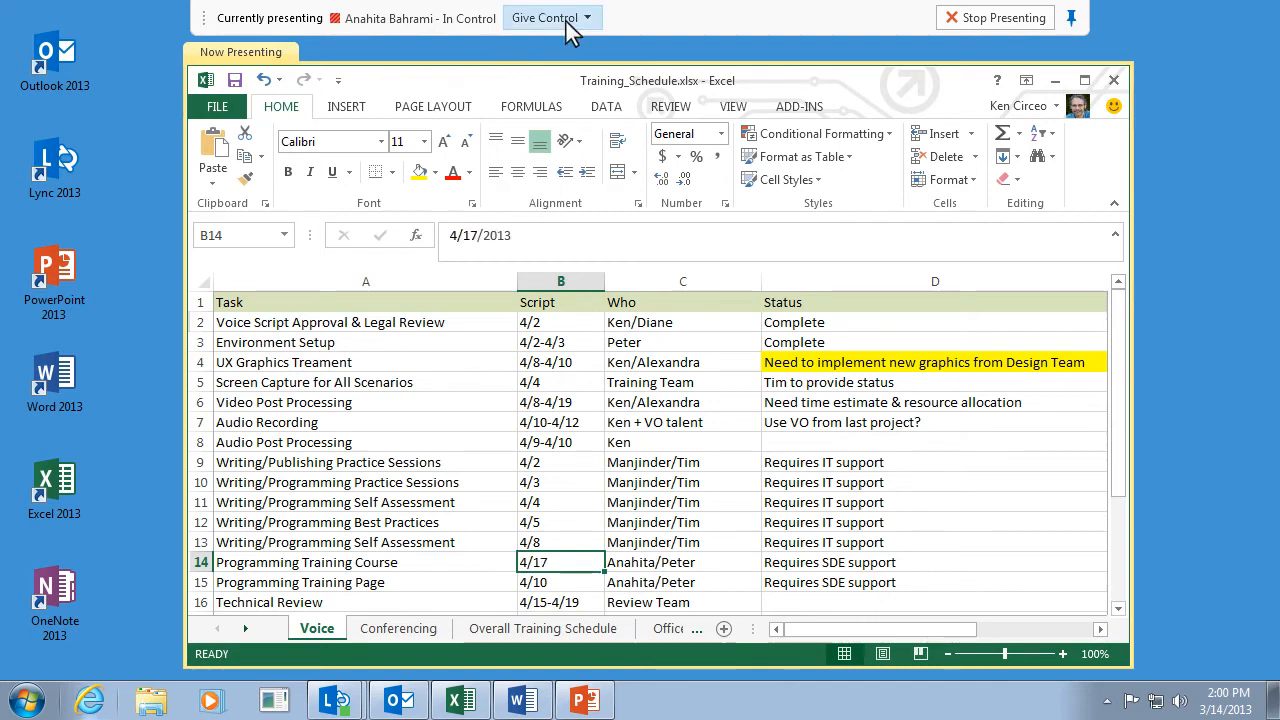
# Step: Take back control of the workbook and answer No to the incoming control request
pyautogui.click(544, 18)
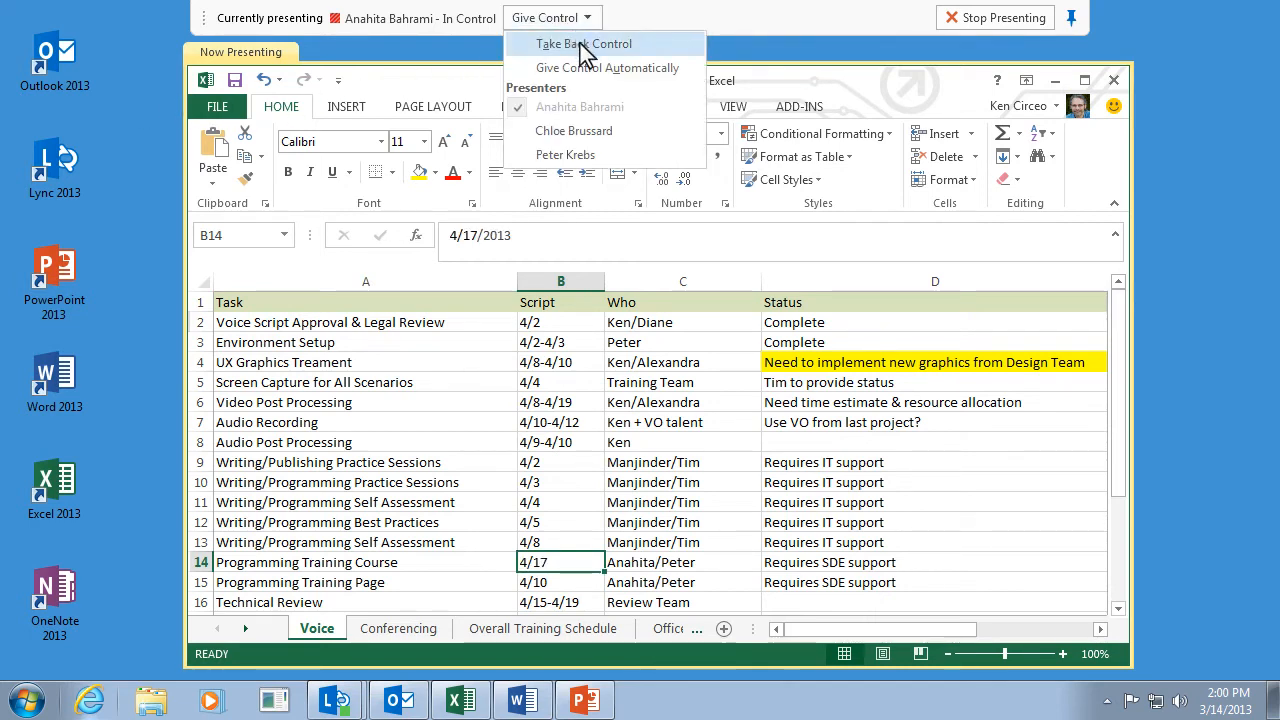
pyautogui.click(584, 44)
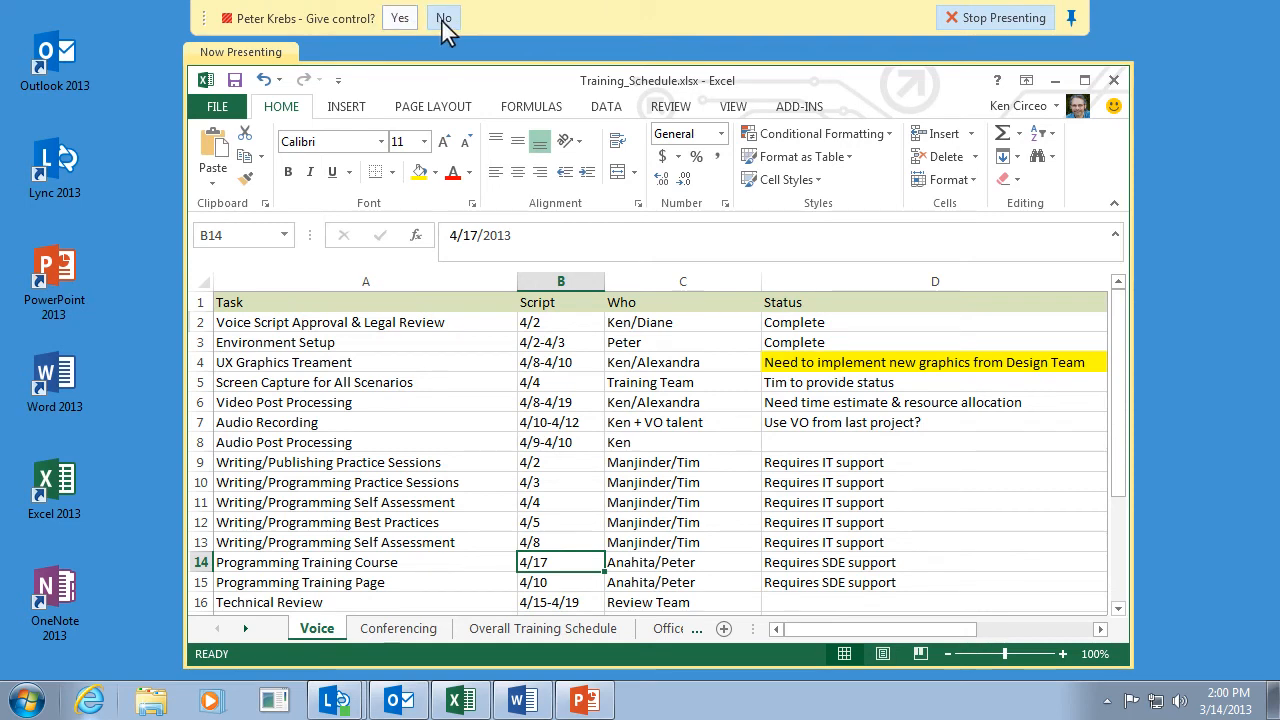
pyautogui.click(444, 18)
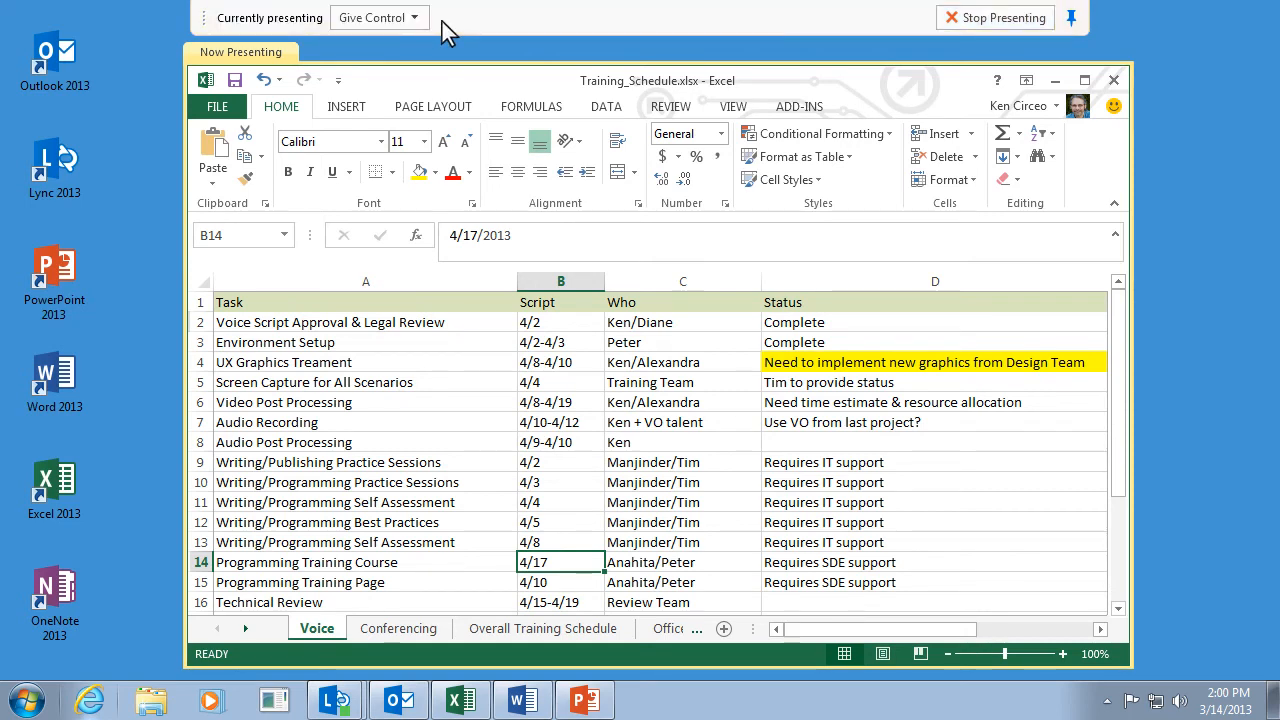